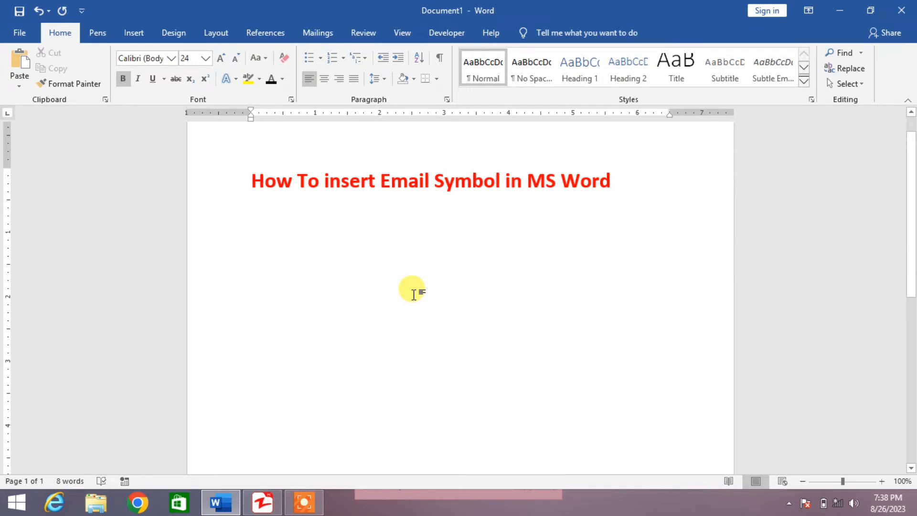
# Place the cursor on the blank line below the red title and open the Insert tab's Symbol gallery.
pyautogui.click(250, 251)
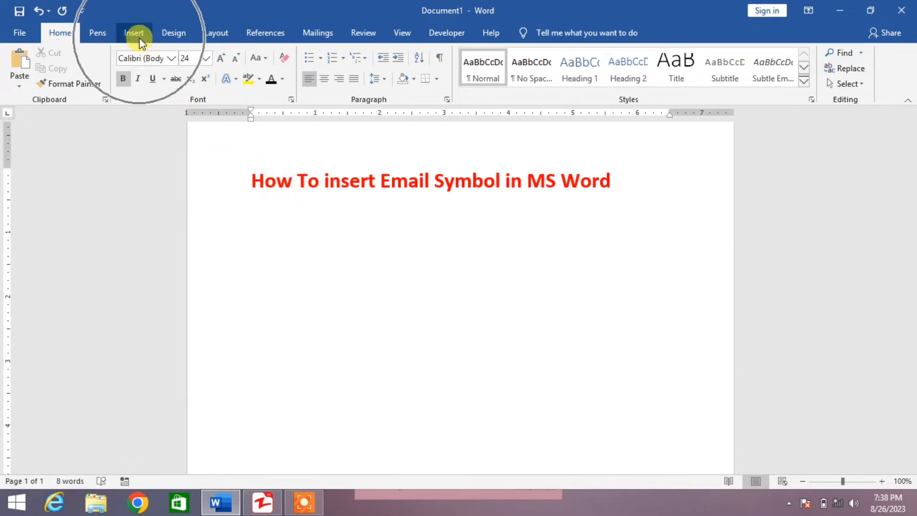
pyautogui.click(133, 33)
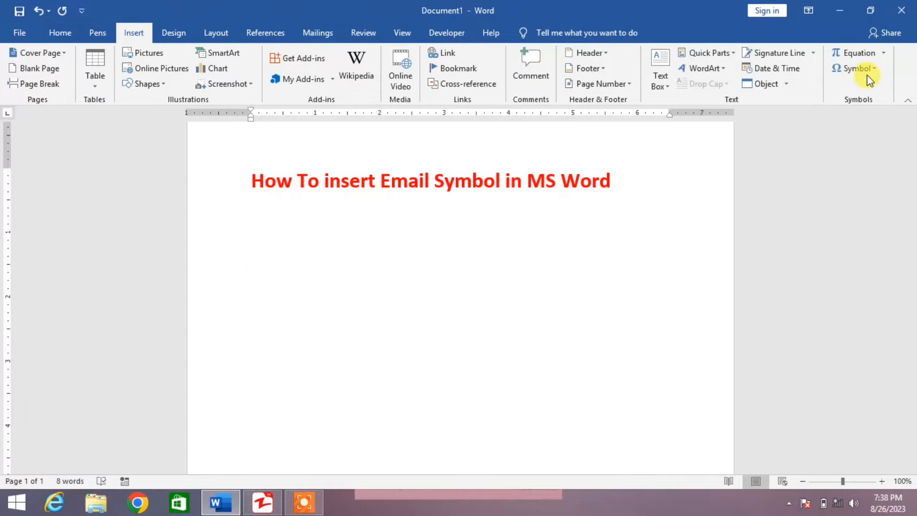
pyautogui.click(250, 252)
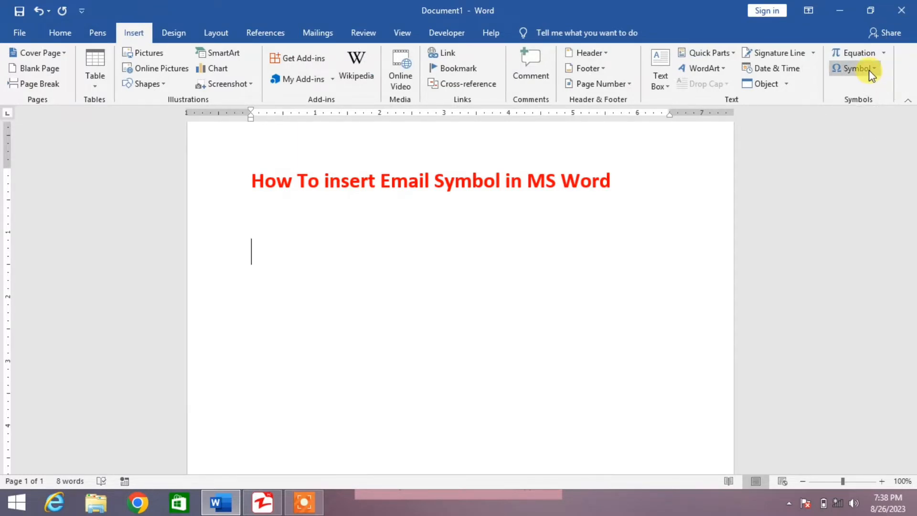
pyautogui.click(857, 68)
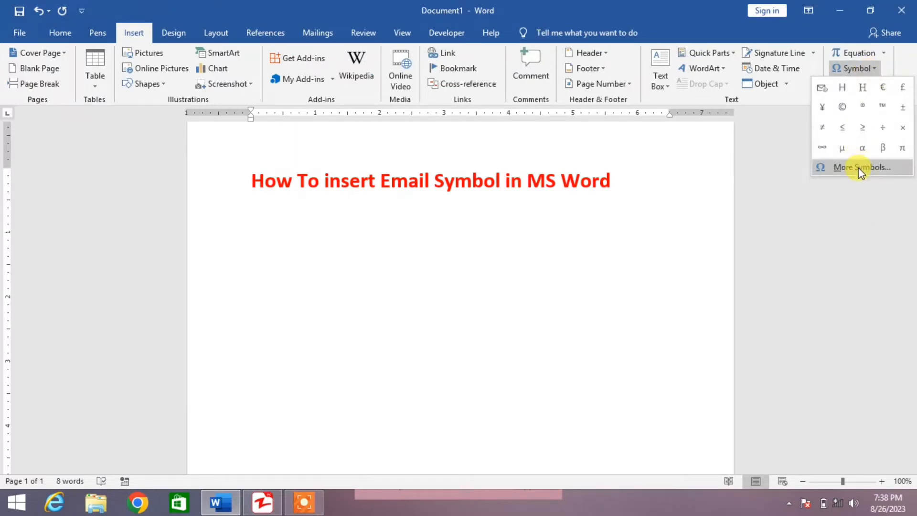
# Open More Symbols and switch the dialog's font to Segoe UI Symbol.
pyautogui.click(860, 166)
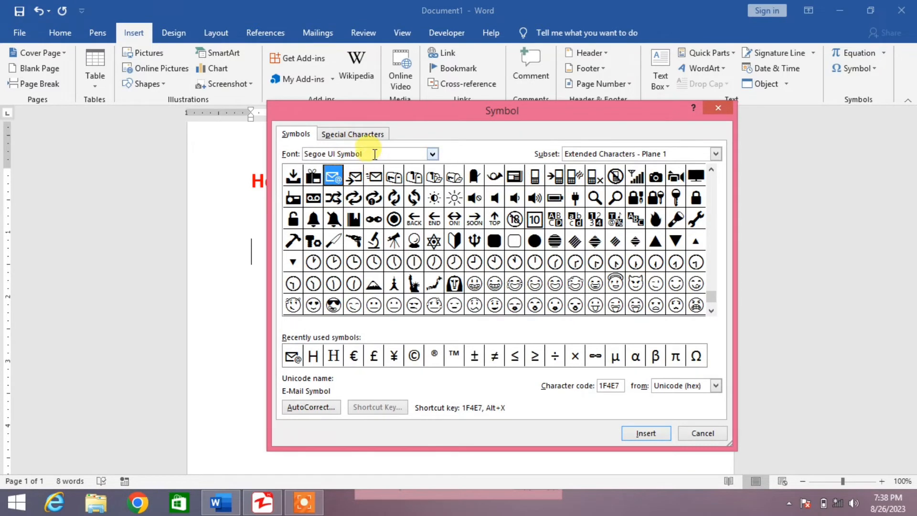
pyautogui.tripleClick(351, 154)
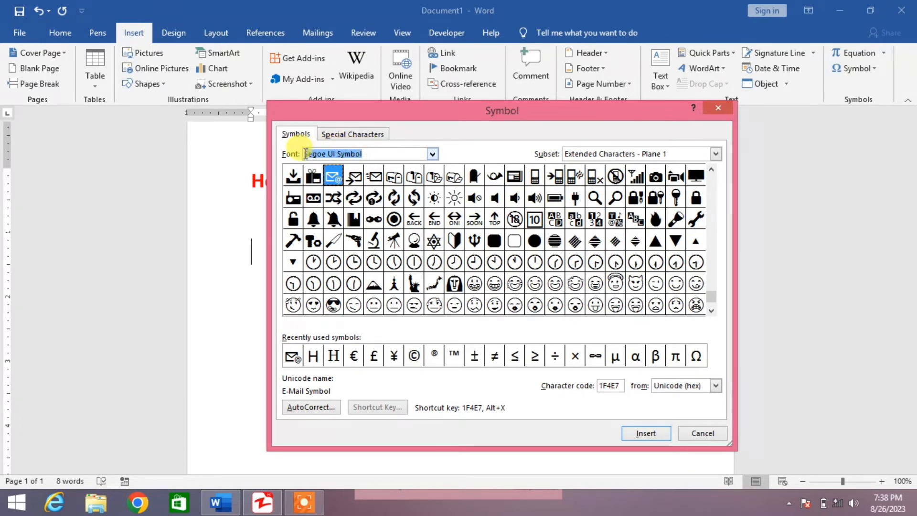
pyautogui.write('Se')
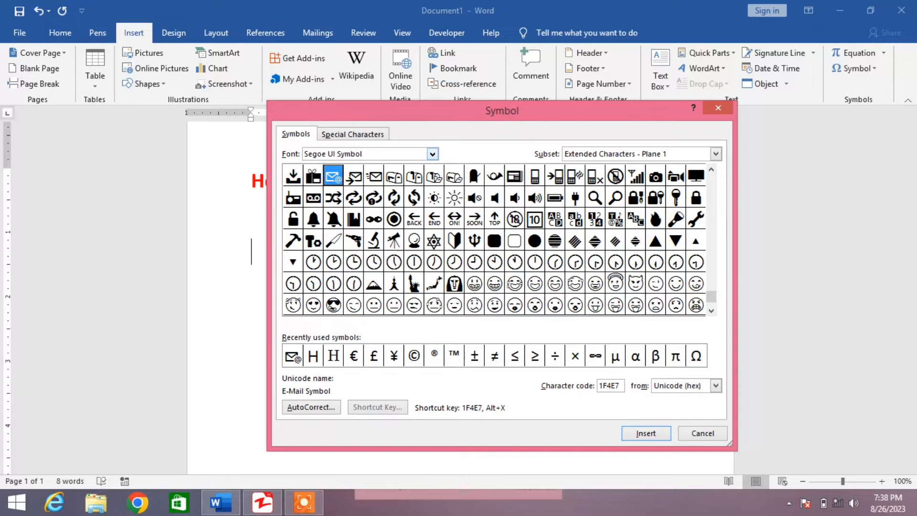
# Insert the E-Mail Symbol (1F4E7), browse the Subset list, and reselect the symbol.
pyautogui.click(645, 433)
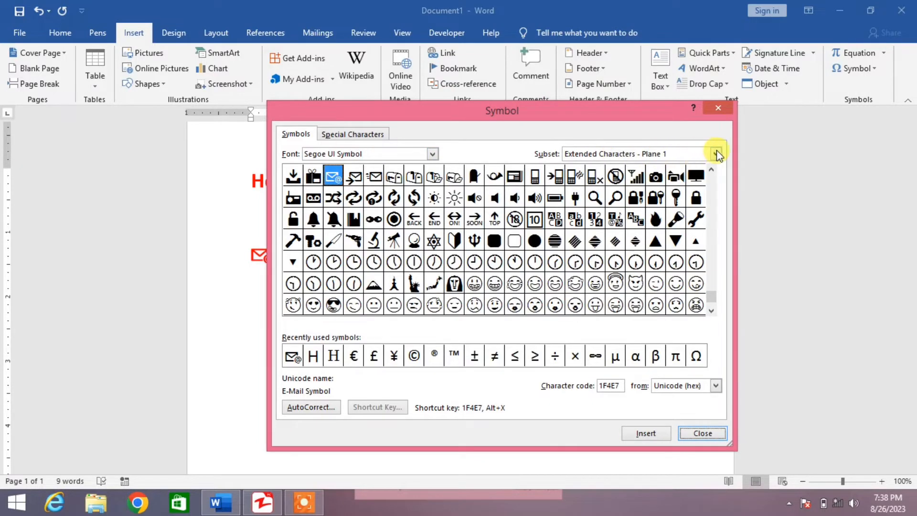
pyautogui.click(716, 154)
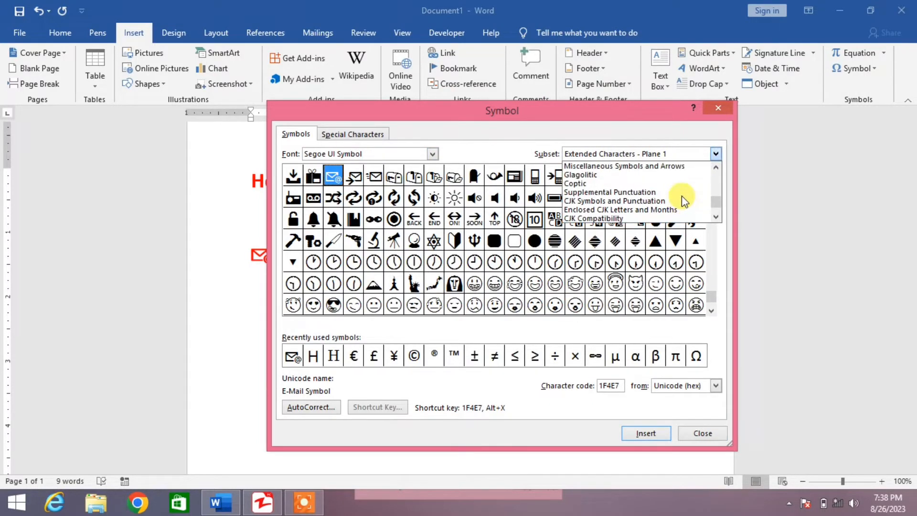
pyautogui.scroll(-3)
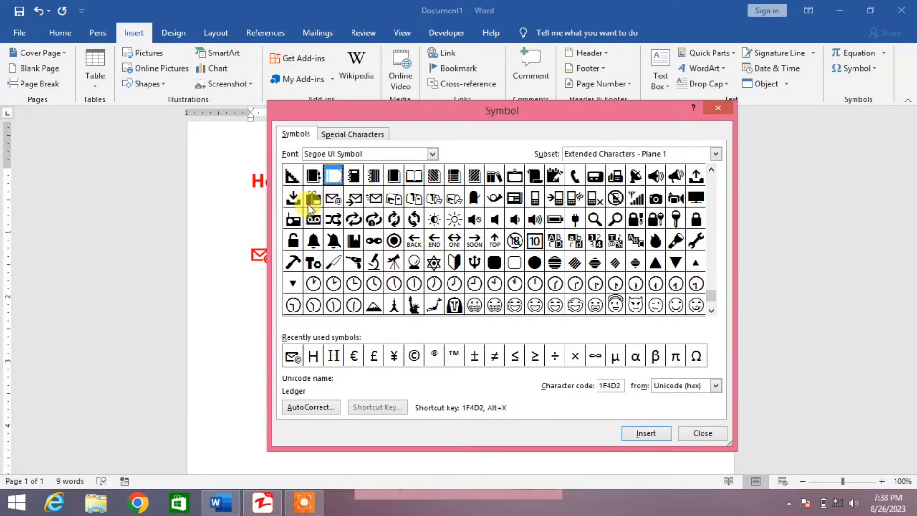
pyautogui.click(333, 198)
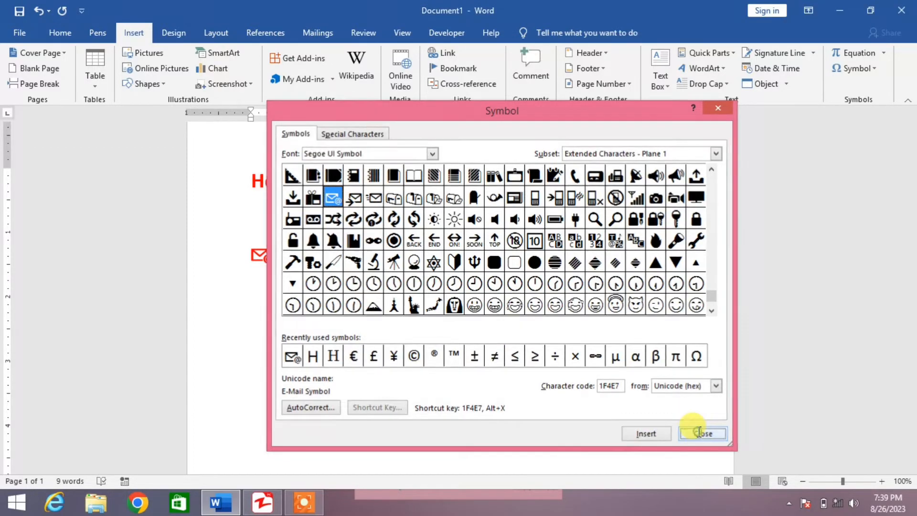
# Close the Symbol dialog, enlarge the email symbol to 110 pt, and show font color choices.
pyautogui.click(702, 433)
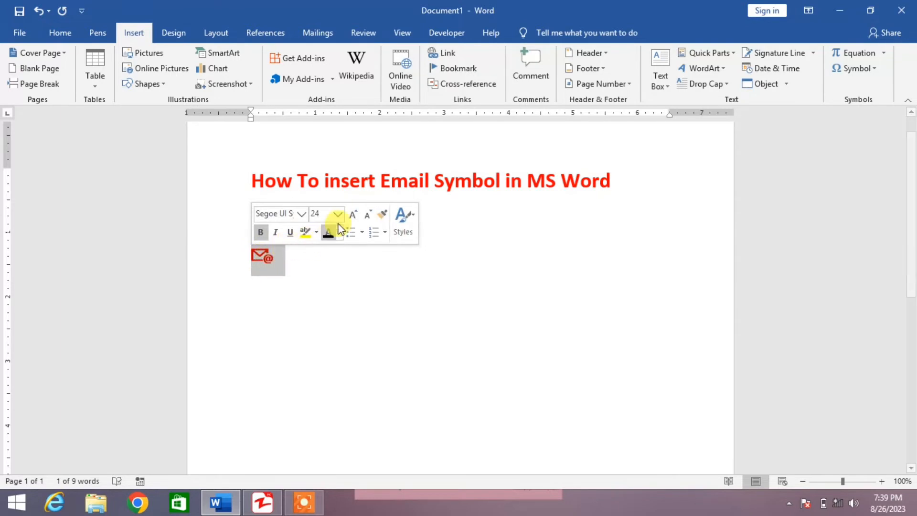
pyautogui.moveTo(353, 214)
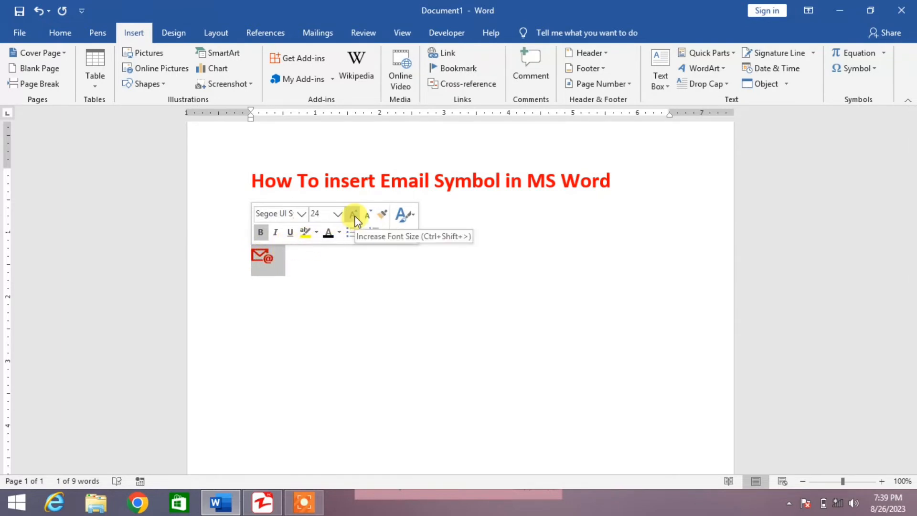
pyautogui.click(355, 214)
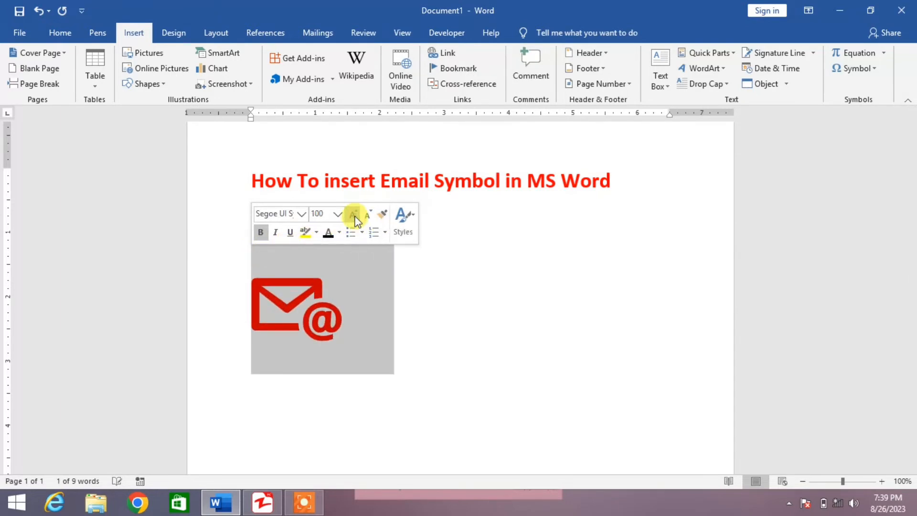
pyautogui.click(354, 213)
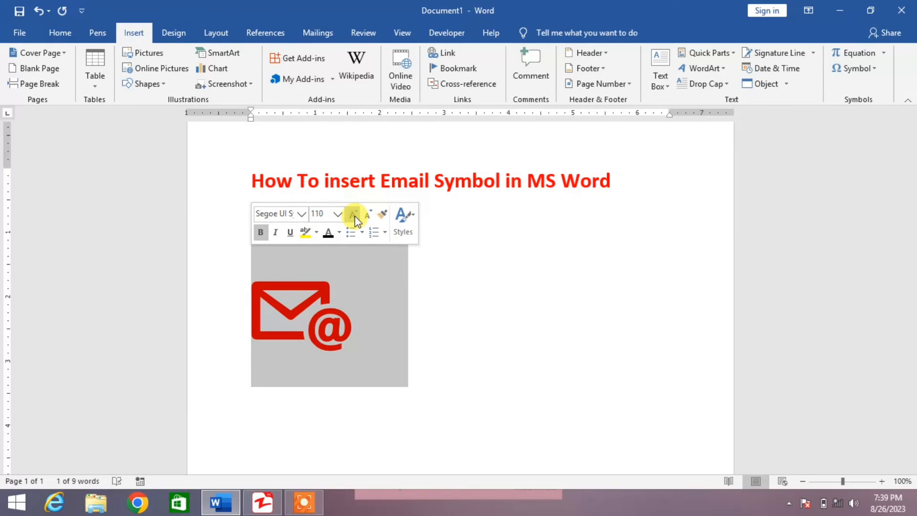
pyautogui.moveTo(329, 232)
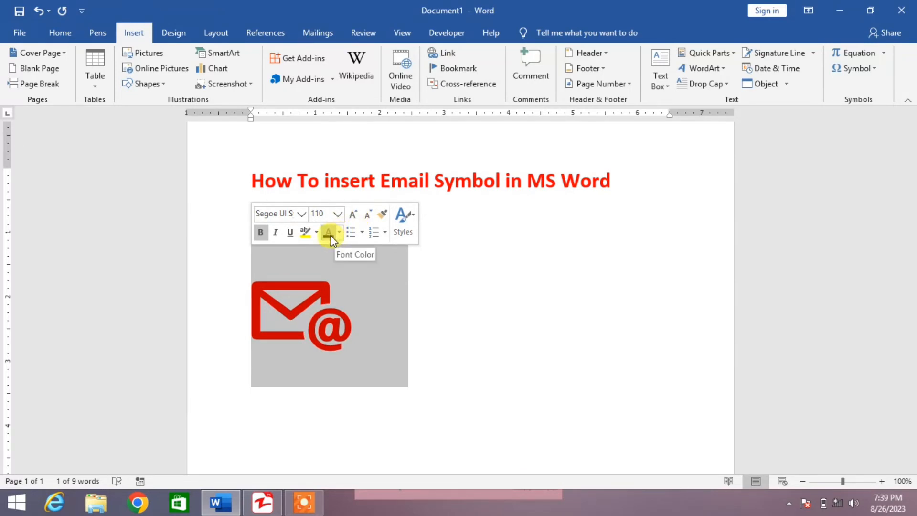
pyautogui.click(339, 232)
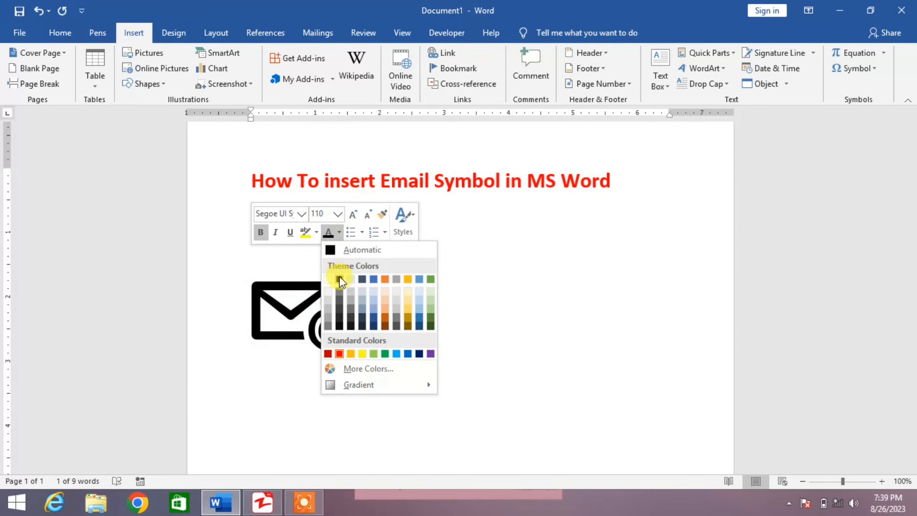